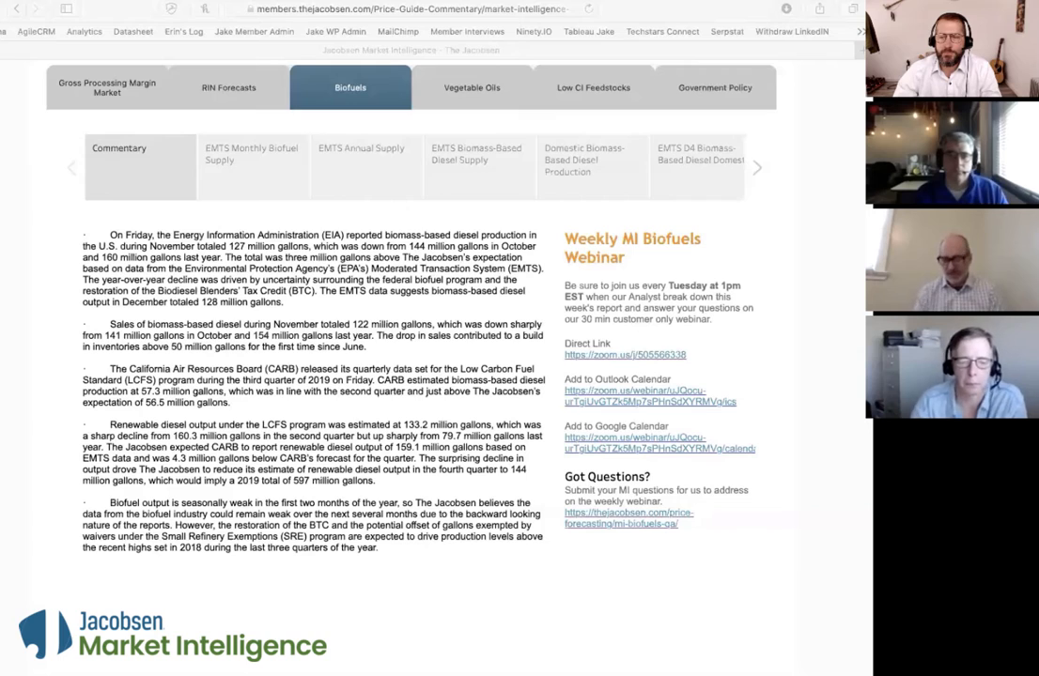
{"action": "mouse_move", "coordinate": [420, 267]}
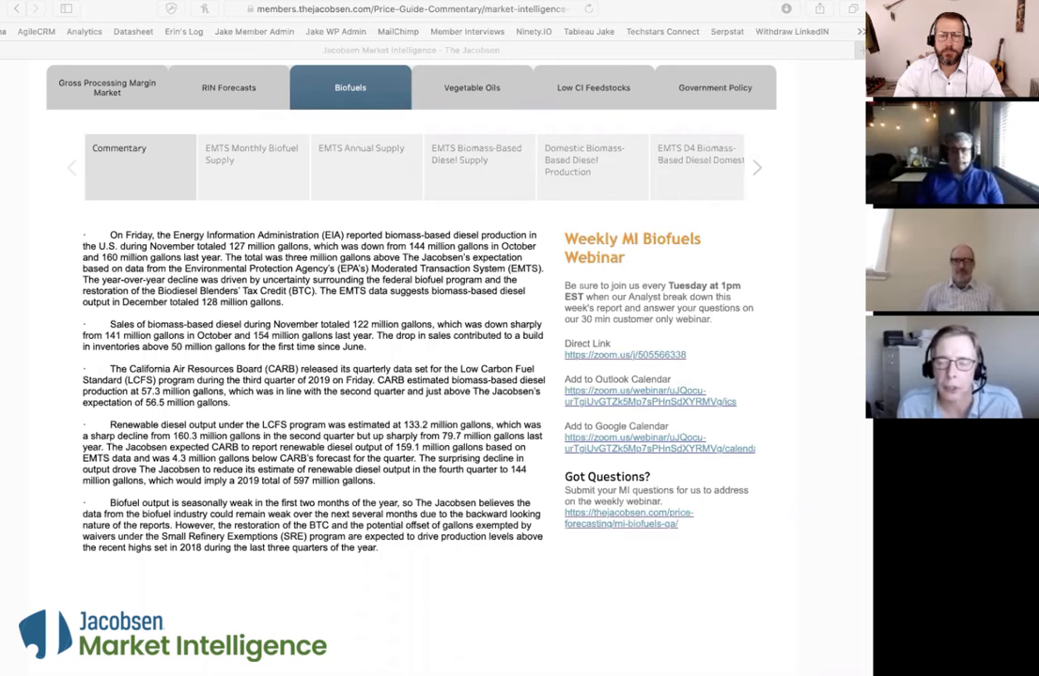
{"action": "mouse_move", "coordinate": [455, 260]}
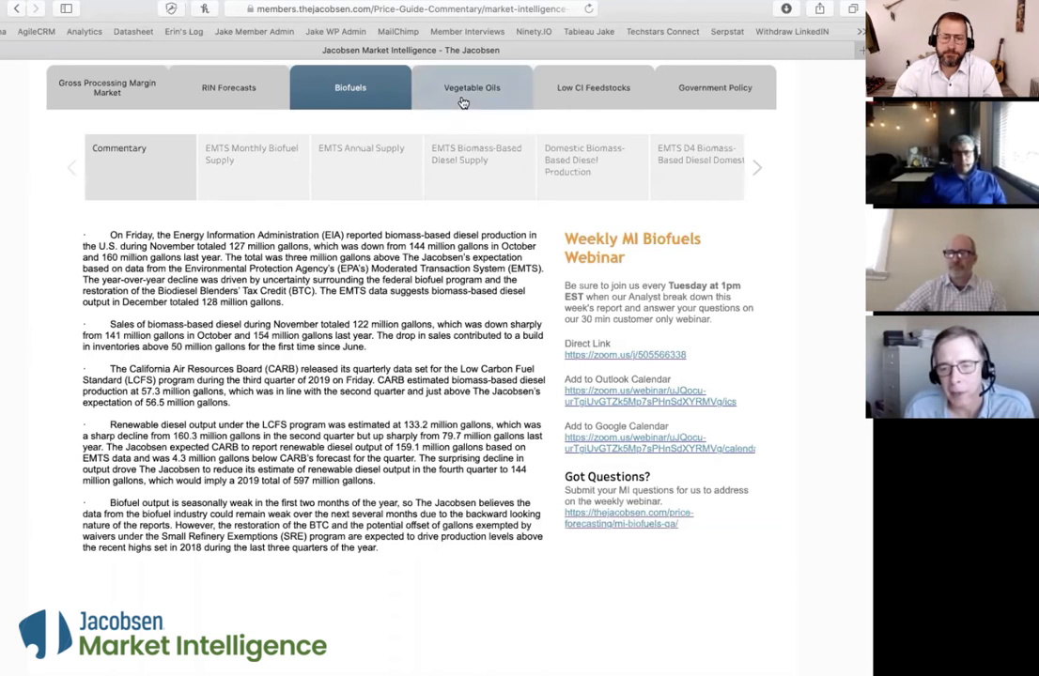
- Show the Soybean Oil Futures Forecast chart and commentary under Vegetable Oils
{"action": "left_click", "coordinate": [472, 88]}
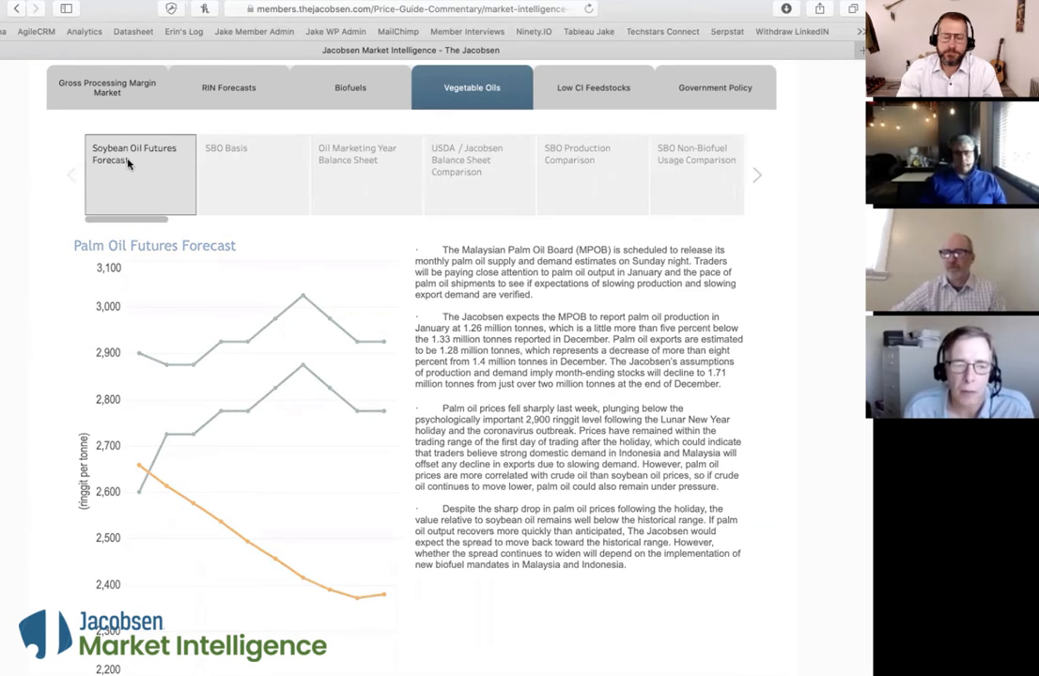
{"action": "left_click", "coordinate": [139, 154]}
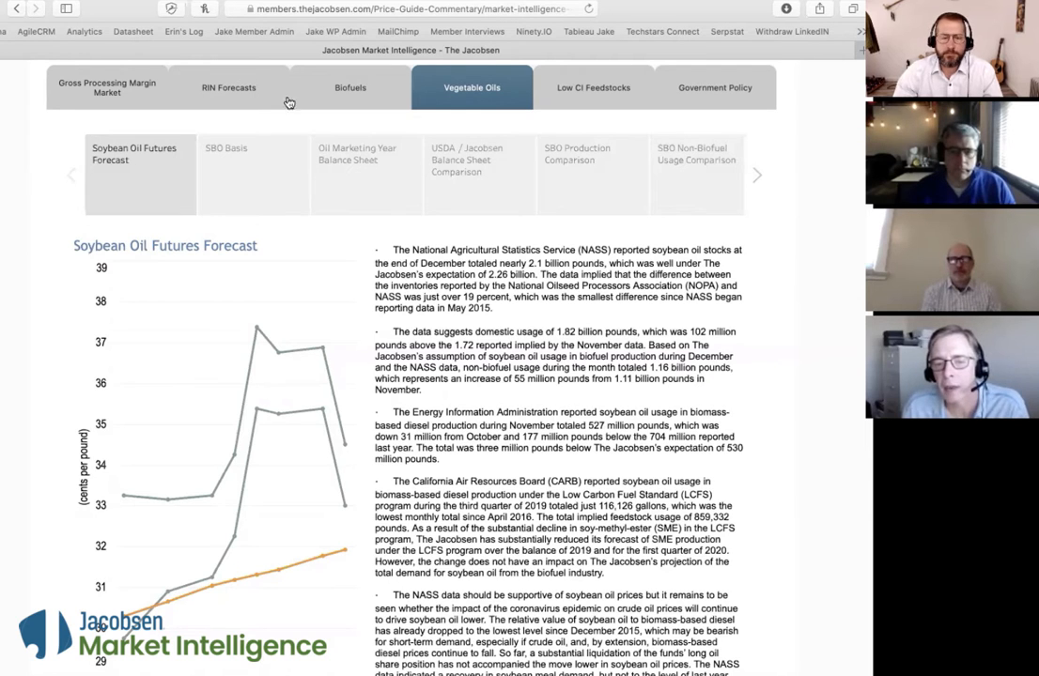
{"action": "left_click", "coordinate": [349, 89]}
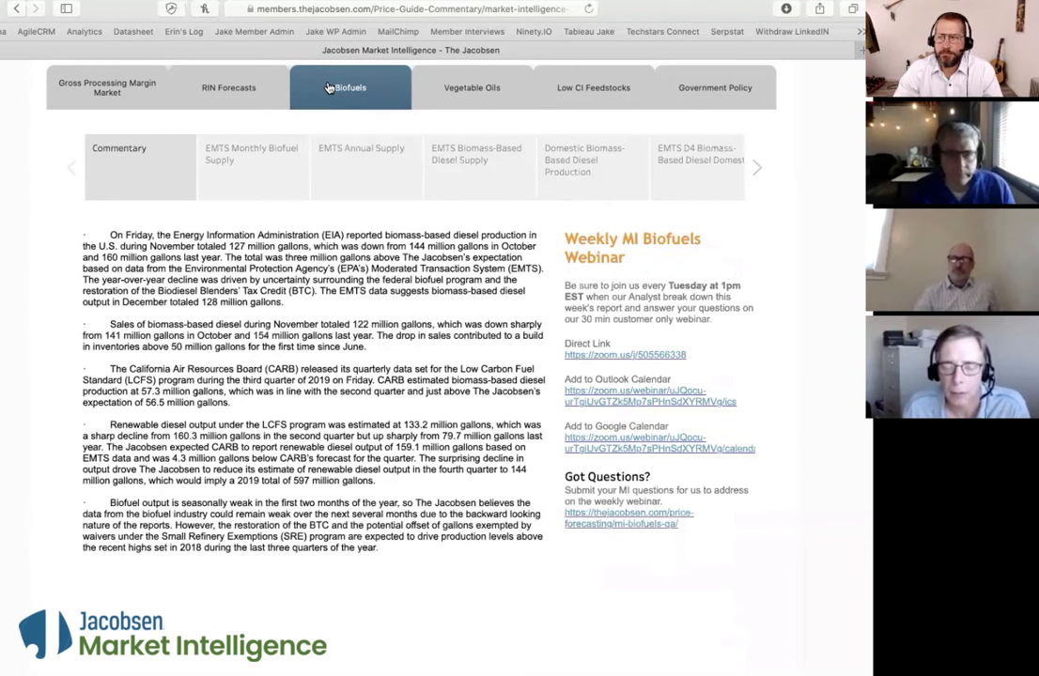
{"action": "mouse_move", "coordinate": [459, 248]}
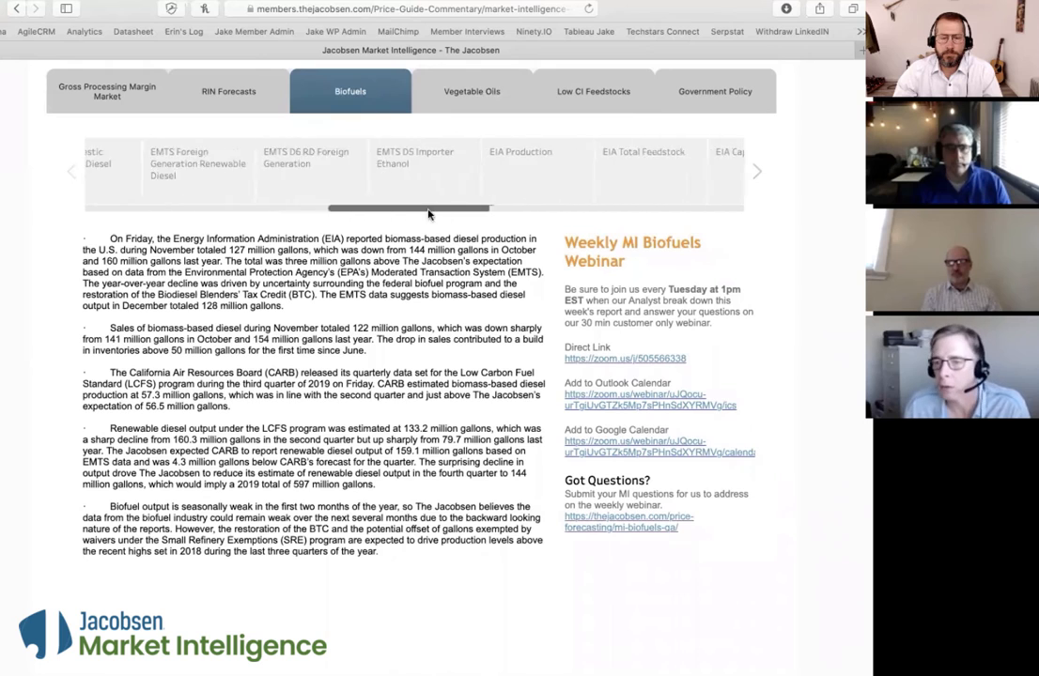
{"action": "left_click_drag", "start_coordinate": [428, 208], "coordinate": [605, 209]}
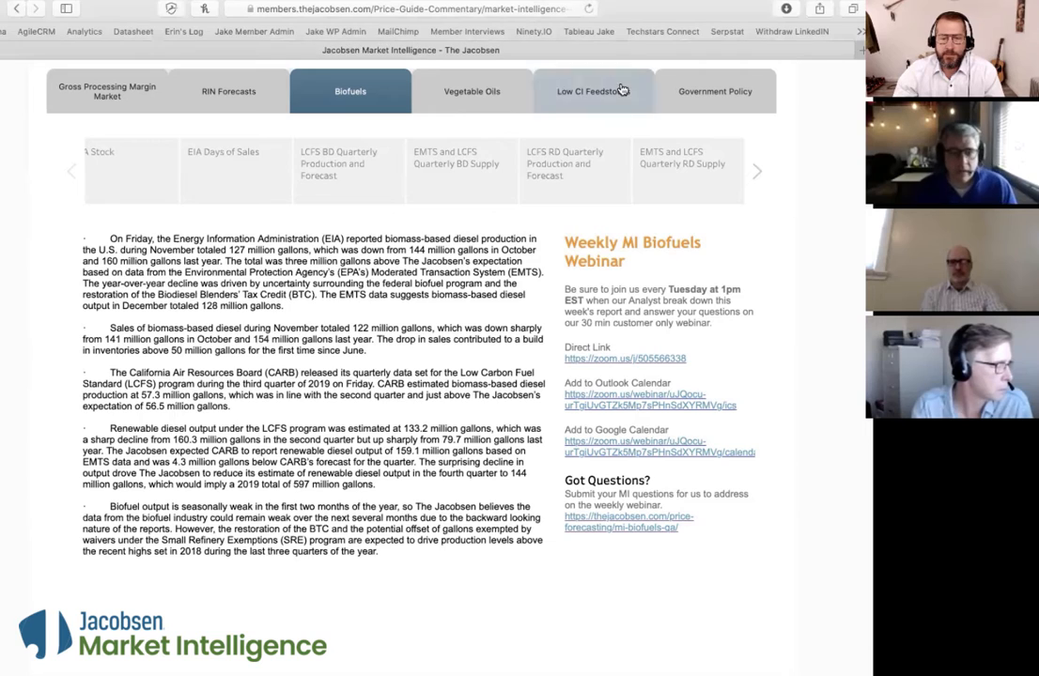
- View the BFT Packer Chicago price forecast under Low CI Feedstocks, then return to RIN Forecasts
{"action": "left_click", "coordinate": [592, 90]}
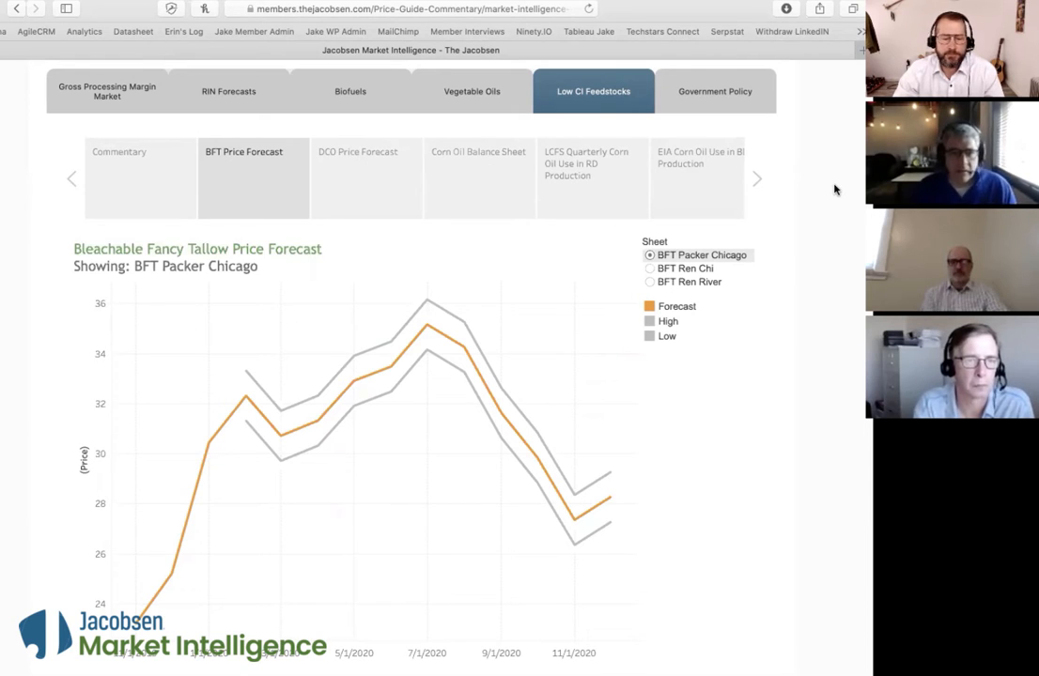
{"action": "mouse_move", "coordinate": [154, 53]}
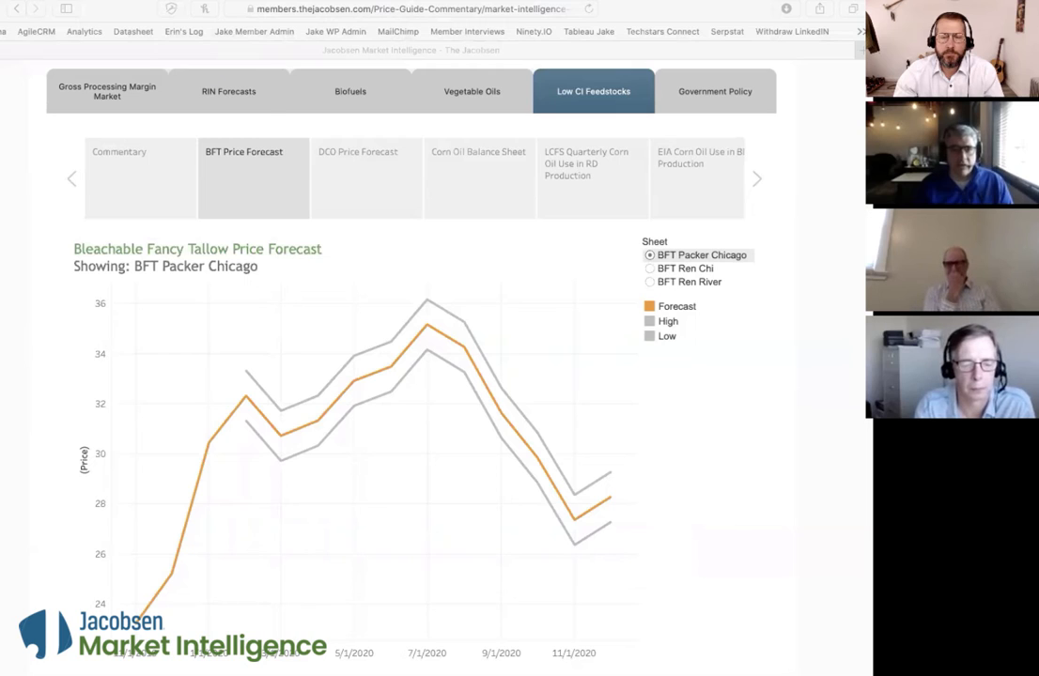
{"action": "mouse_move", "coordinate": [561, 259]}
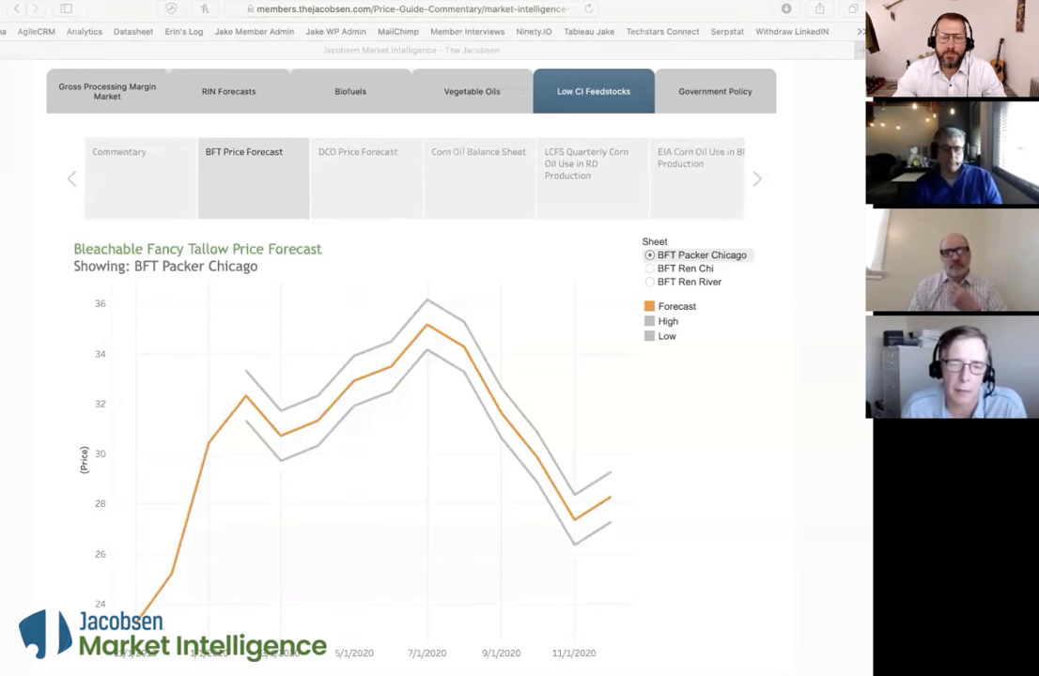
{"action": "mouse_move", "coordinate": [94, 19]}
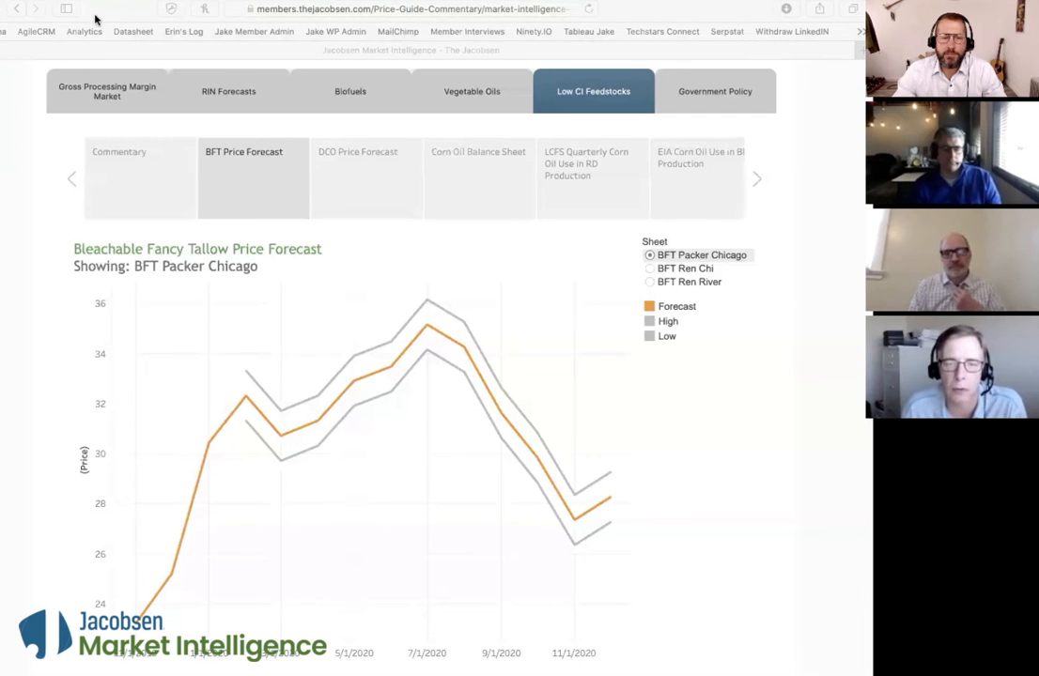
{"action": "left_click", "coordinate": [229, 91]}
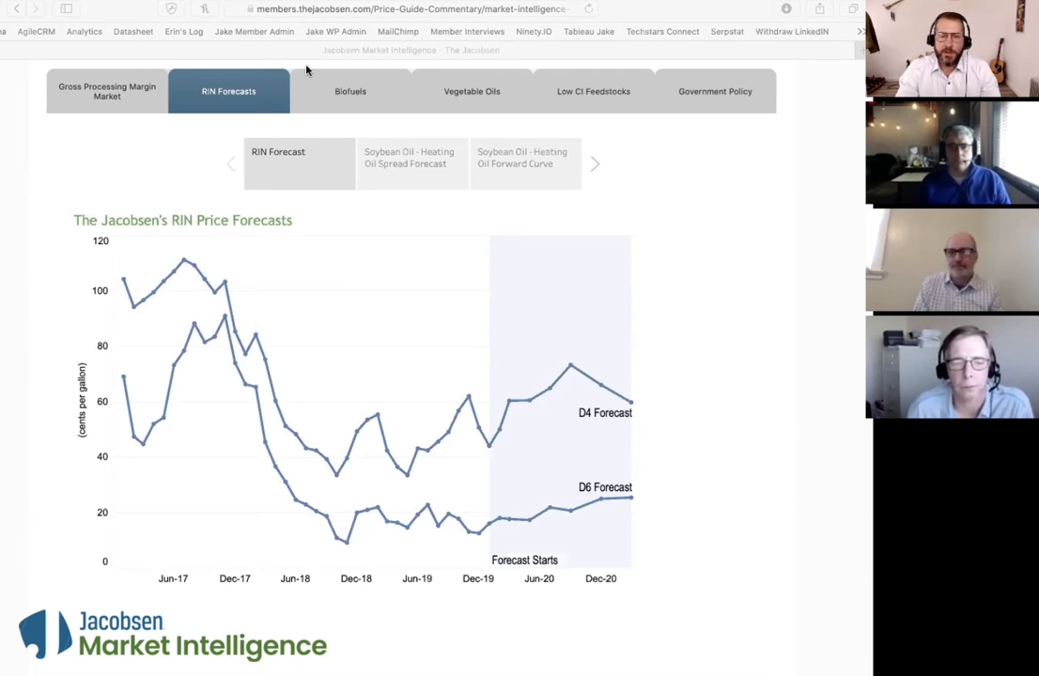
{"action": "mouse_move", "coordinate": [97, 4]}
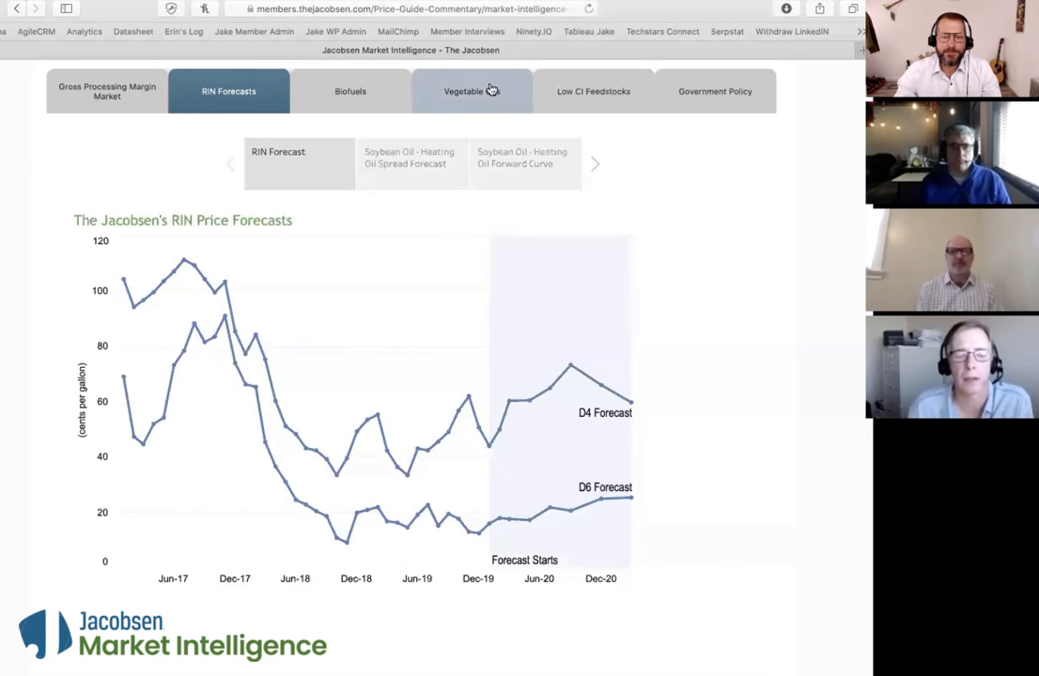
- Return to Vegetable Oils and scroll the sub-report list to SBO export, stocks, production and yield comparisons
{"action": "left_click", "coordinate": [470, 90]}
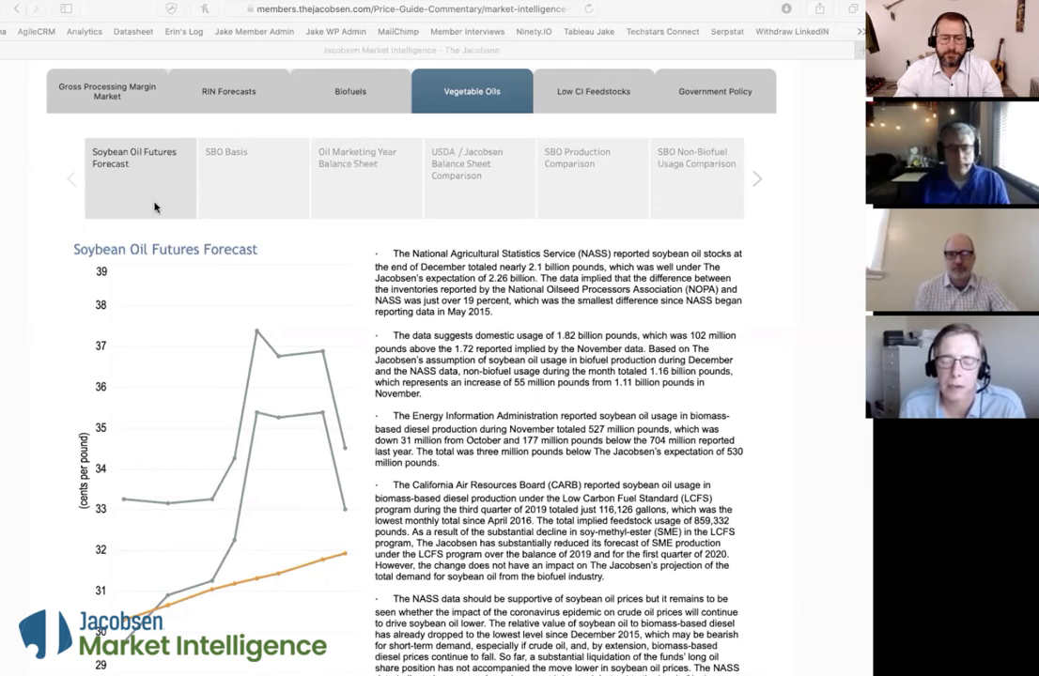
{"action": "left_click_drag", "start_coordinate": [154, 223], "coordinate": [266, 224]}
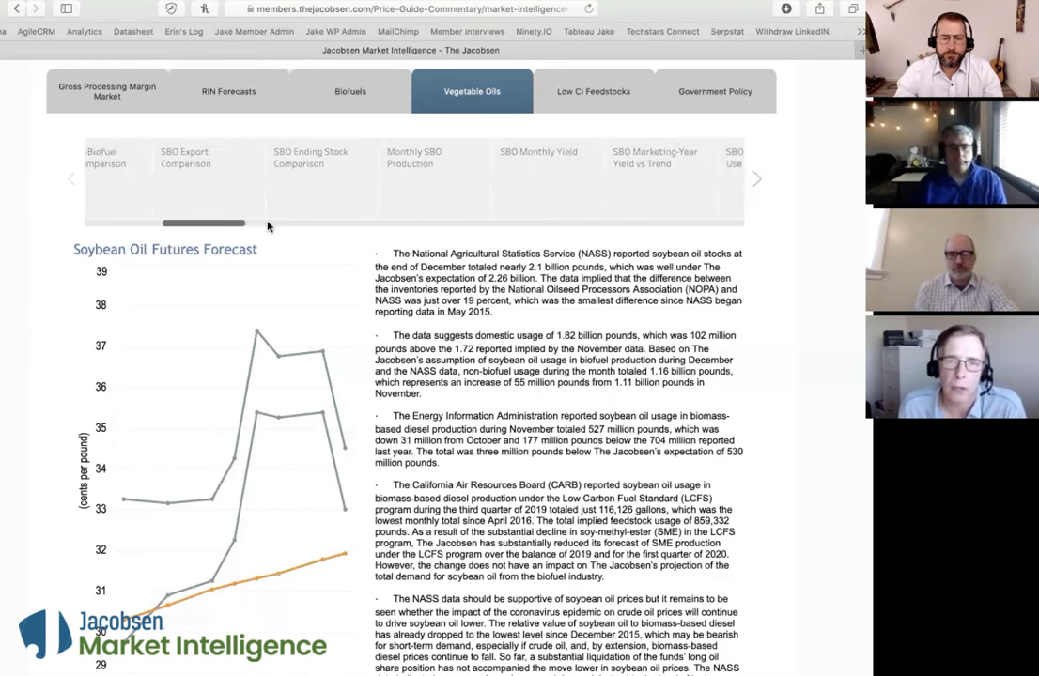